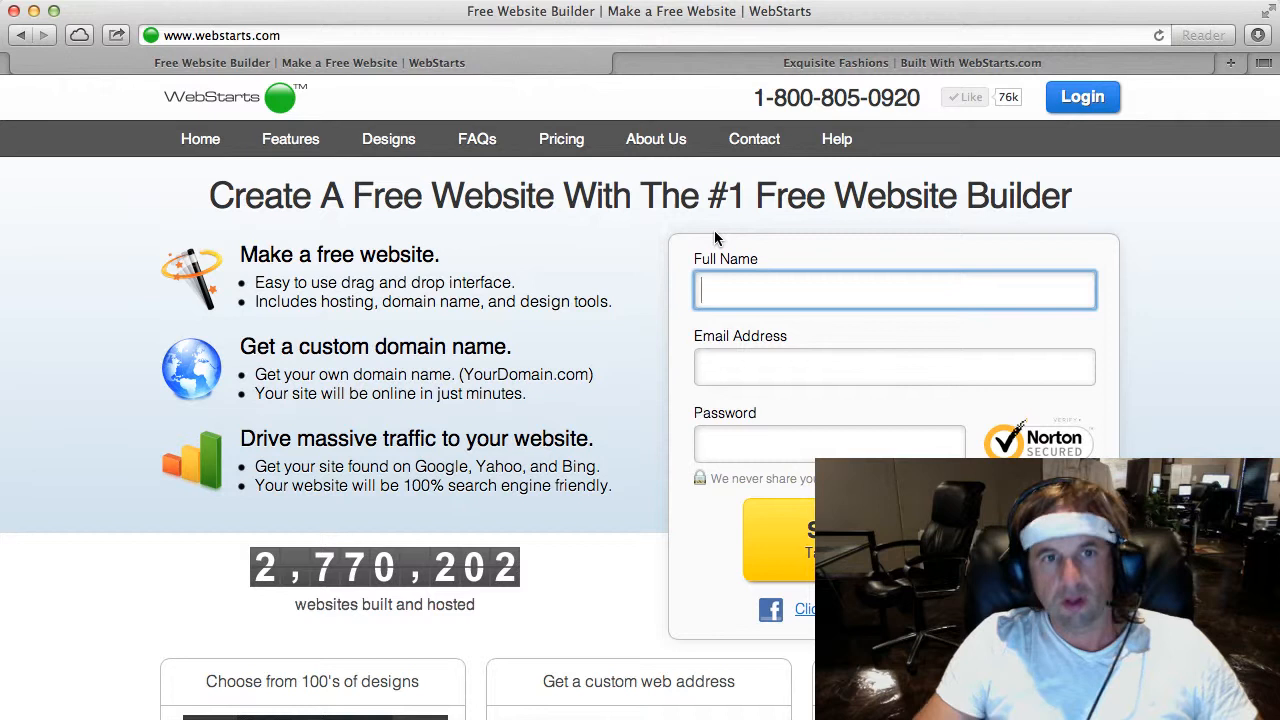
pyautogui.moveTo(936, 344)
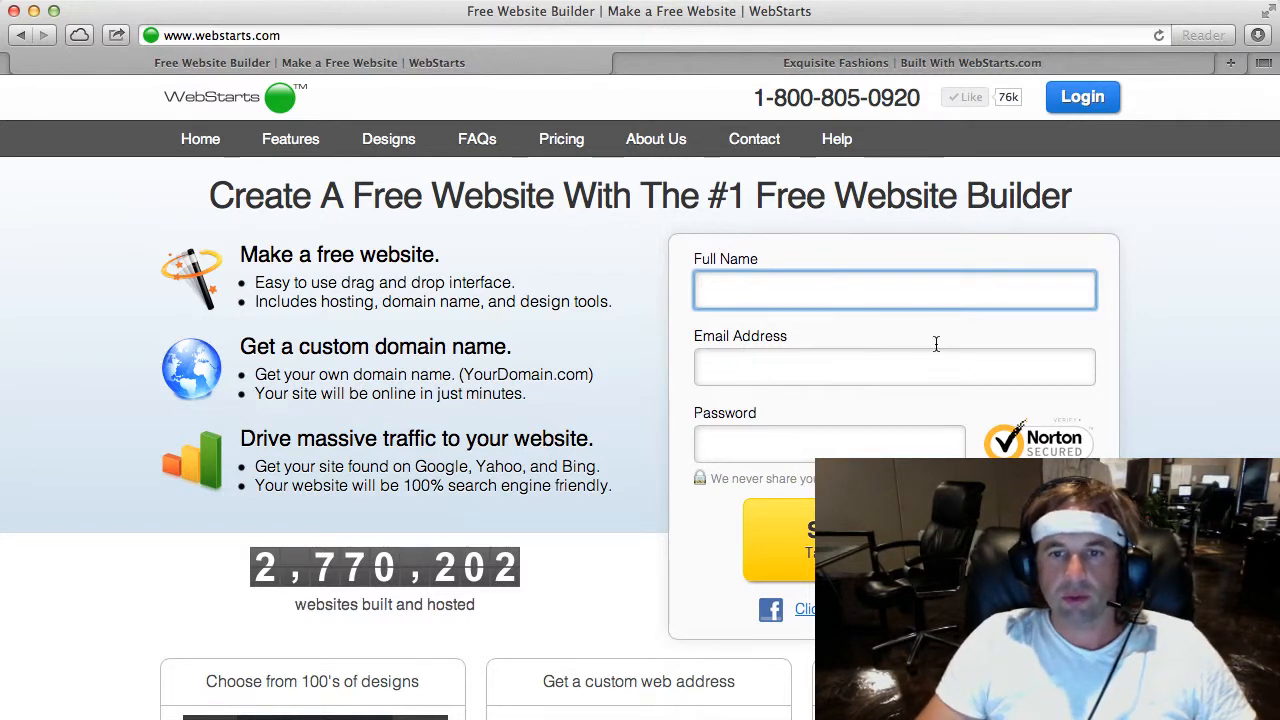
# Step: Sign in with email and password, decline saving the password, and enter the site editor
pyautogui.click(1082, 96)
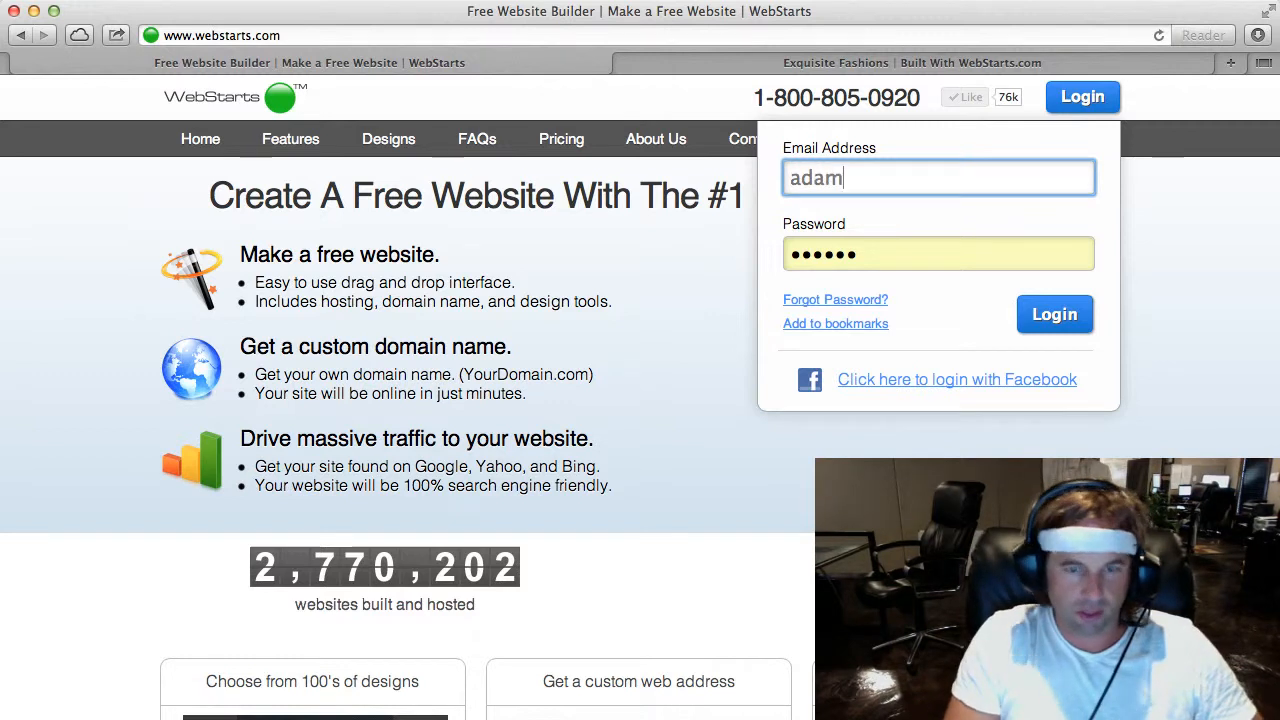
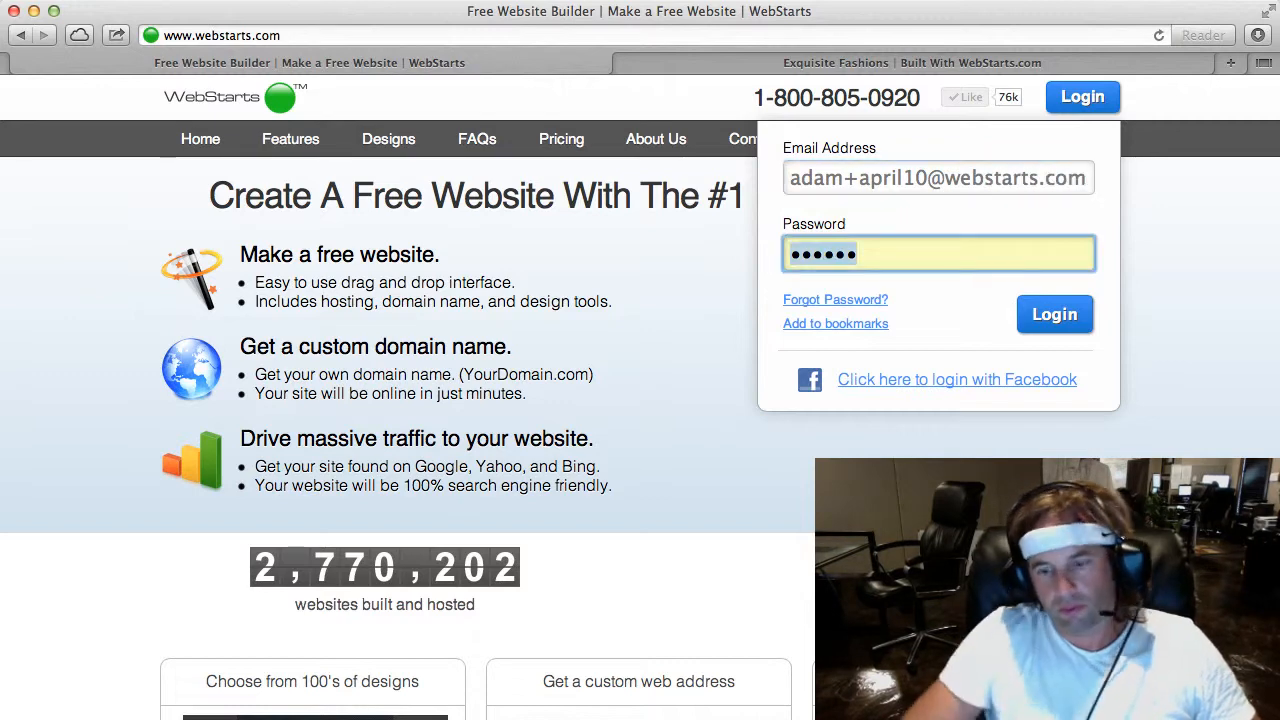
pyautogui.click(1054, 314)
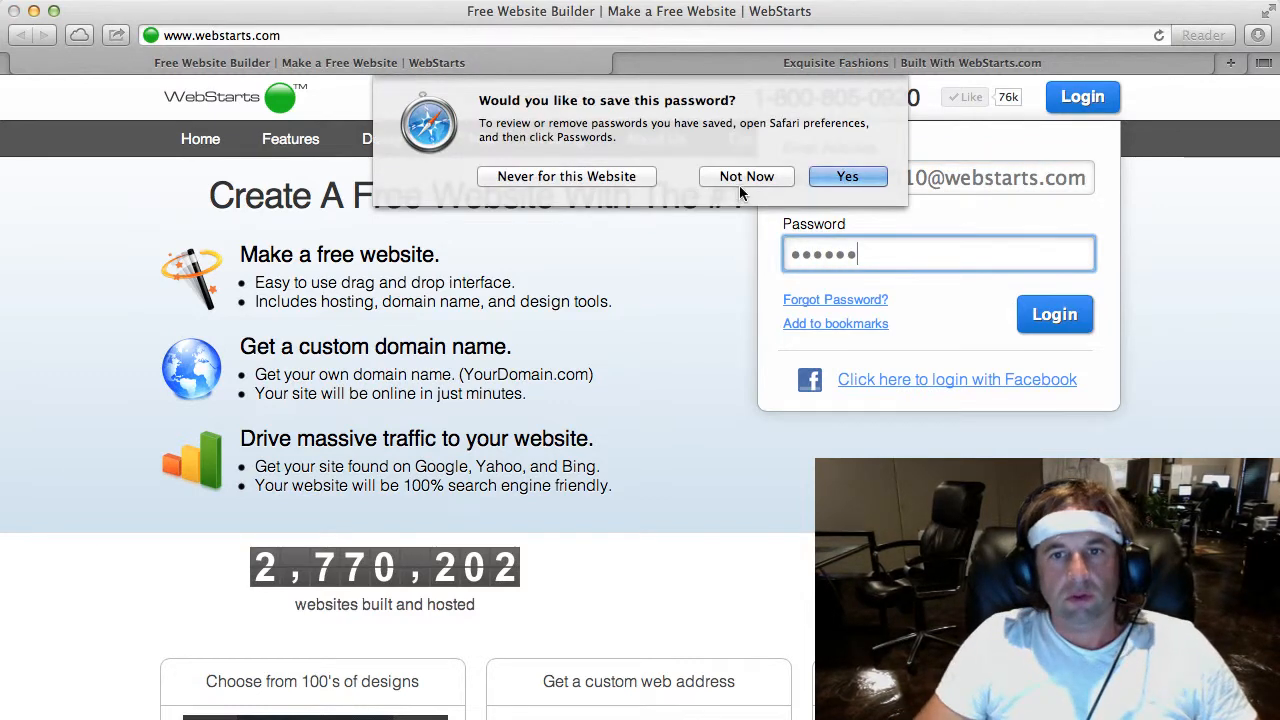
pyautogui.click(746, 176)
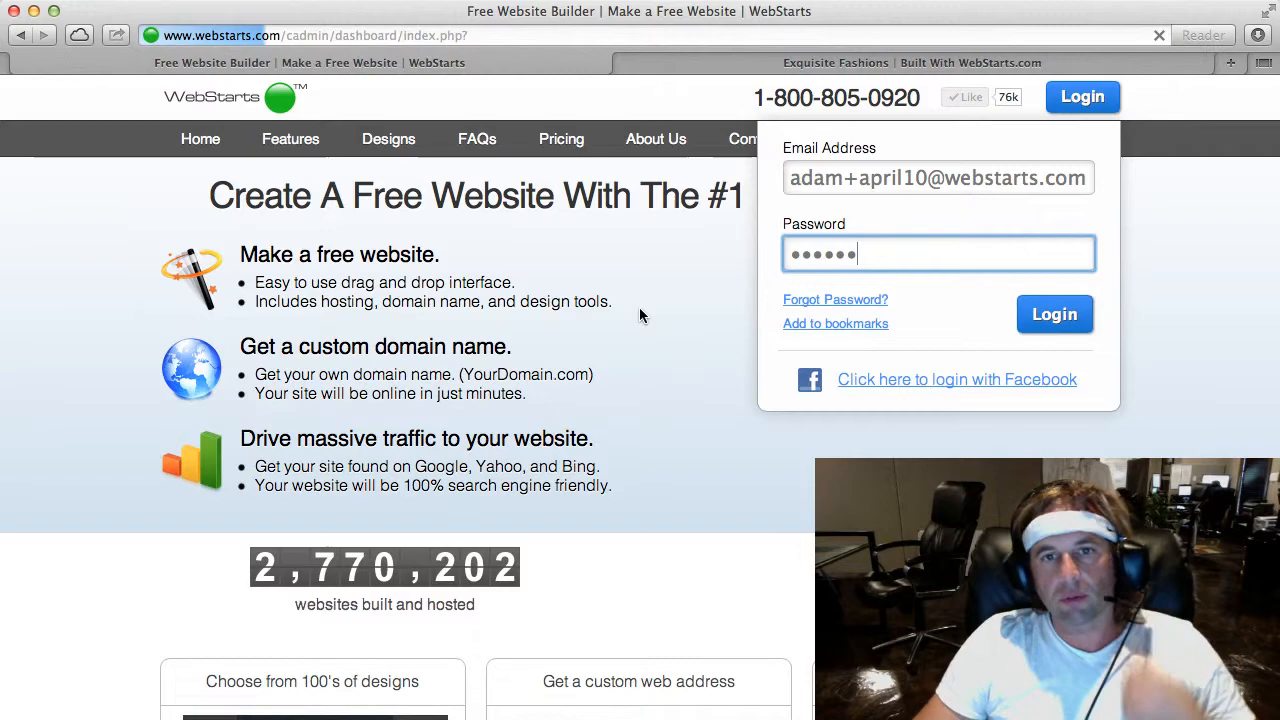
pyautogui.click(1054, 314)
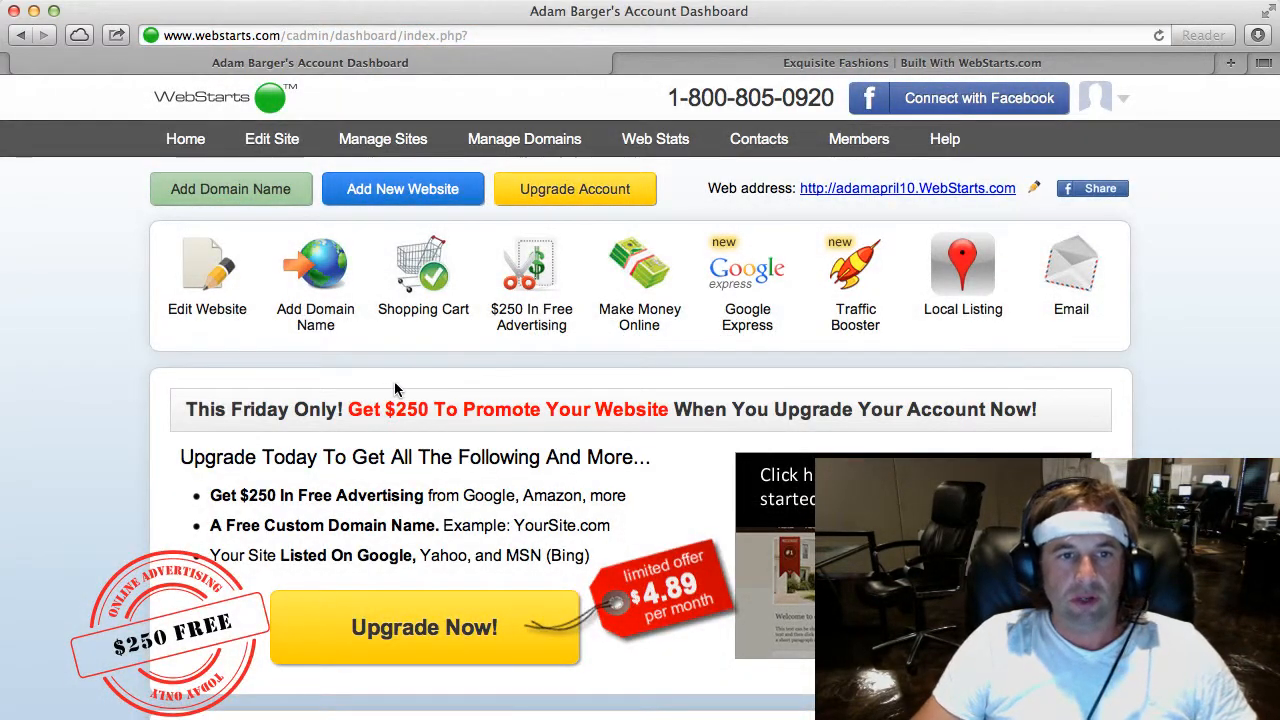
pyautogui.click(208, 264)
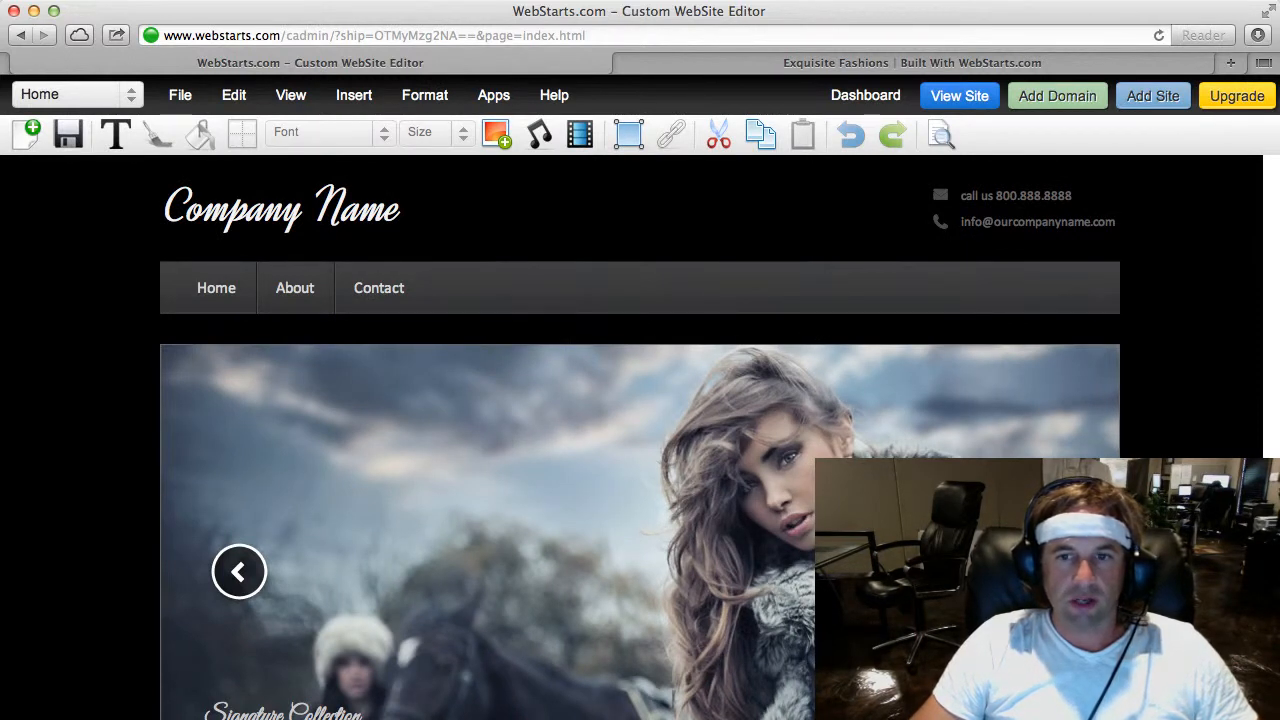
# Step: Replace the 'Company Name' header title with 'Wedding Photography'
pyautogui.click(290, 206)
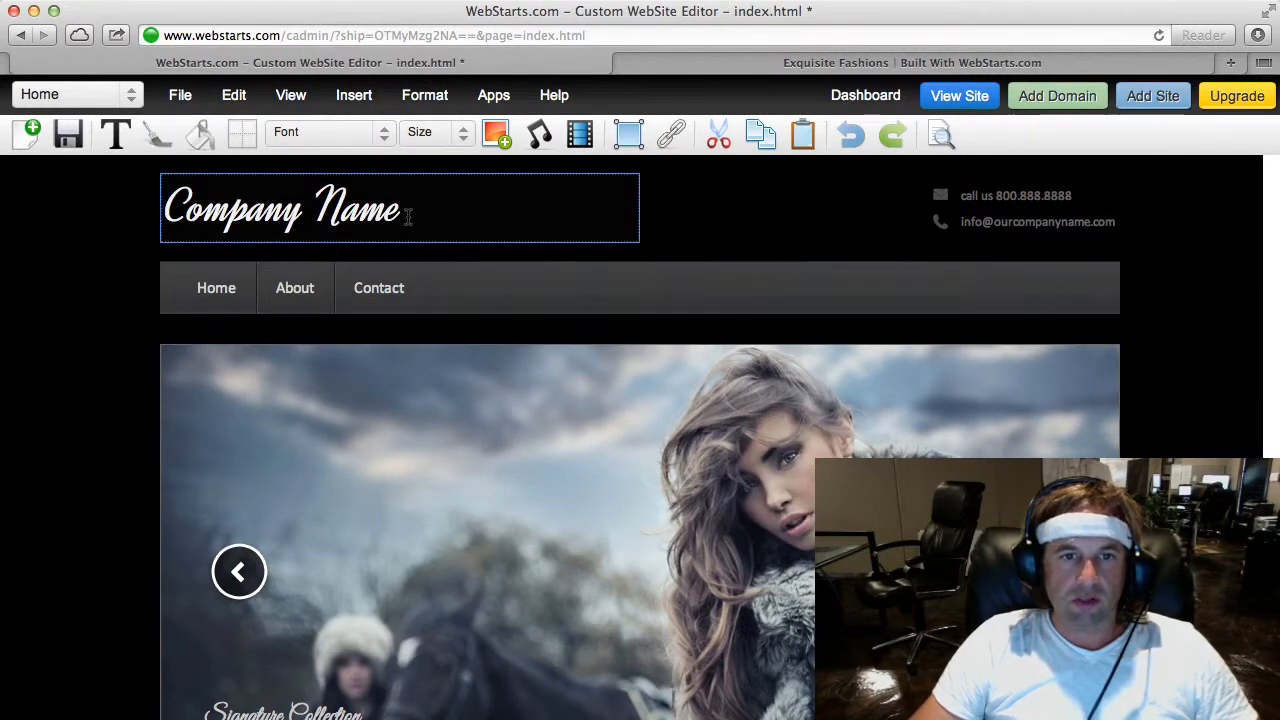
pyautogui.tripleClick(280, 206)
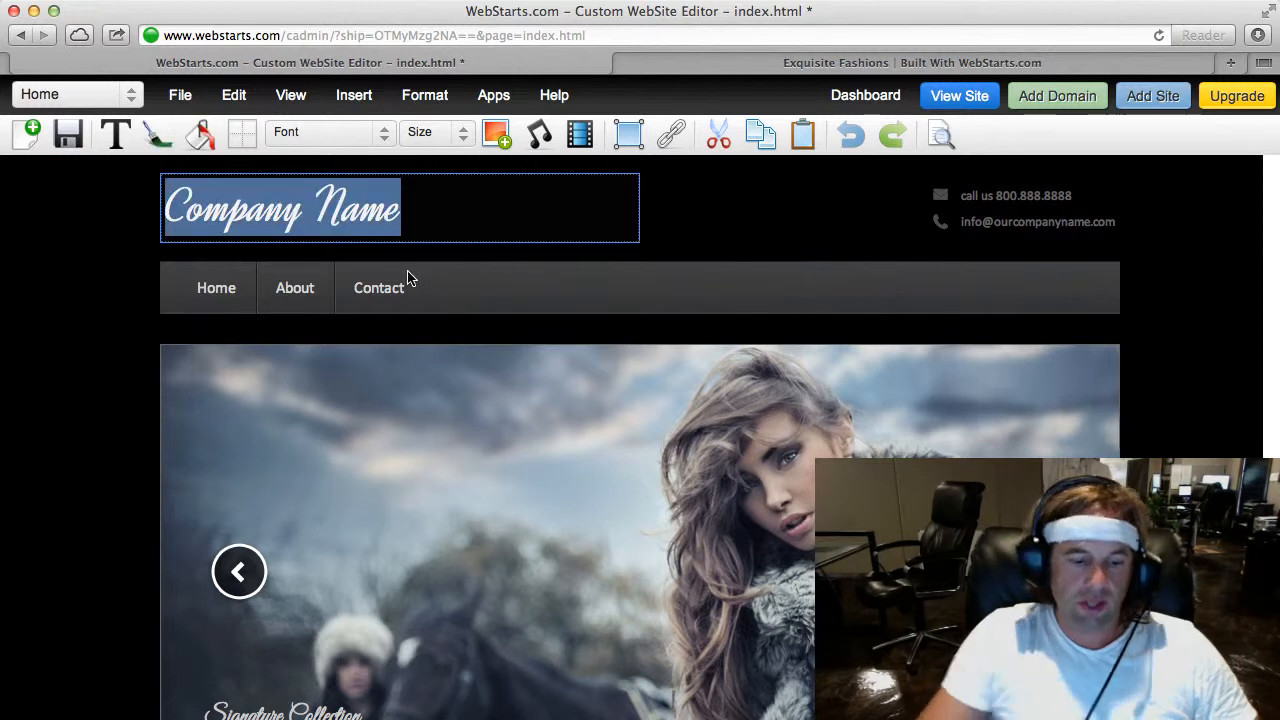
pyautogui.write('Wedding Photgraphy')
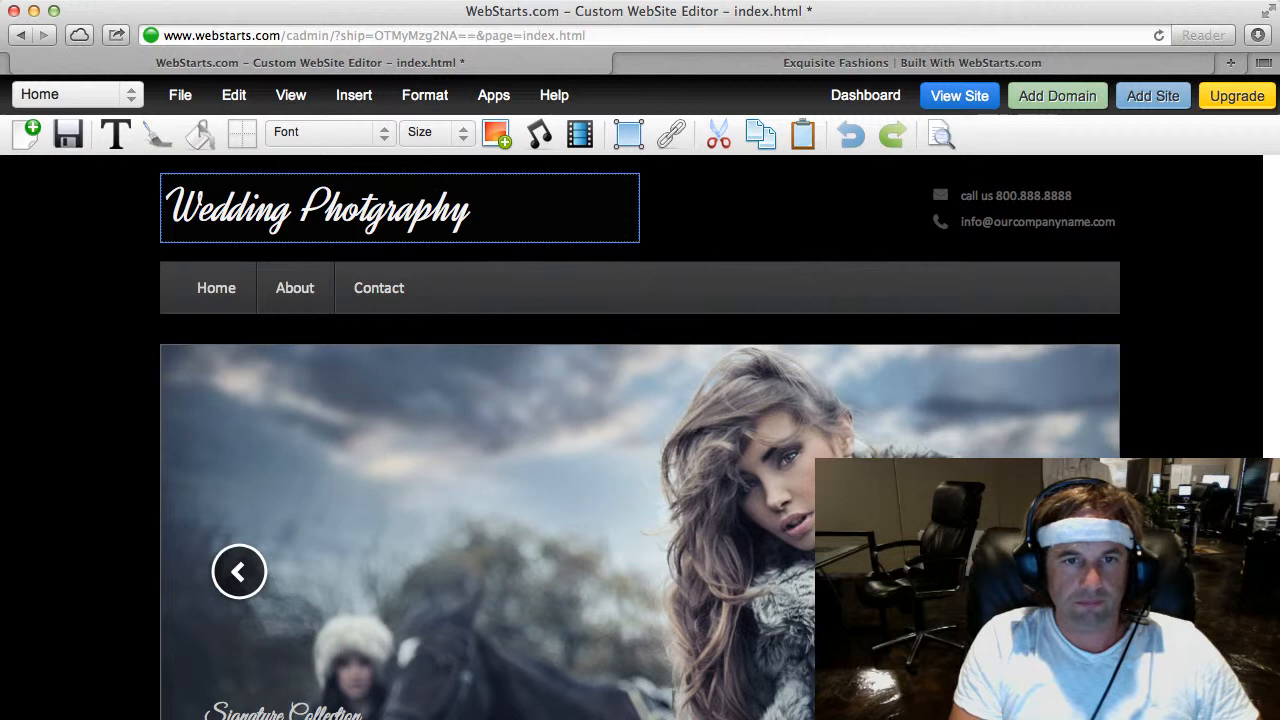
pyautogui.write('Website')
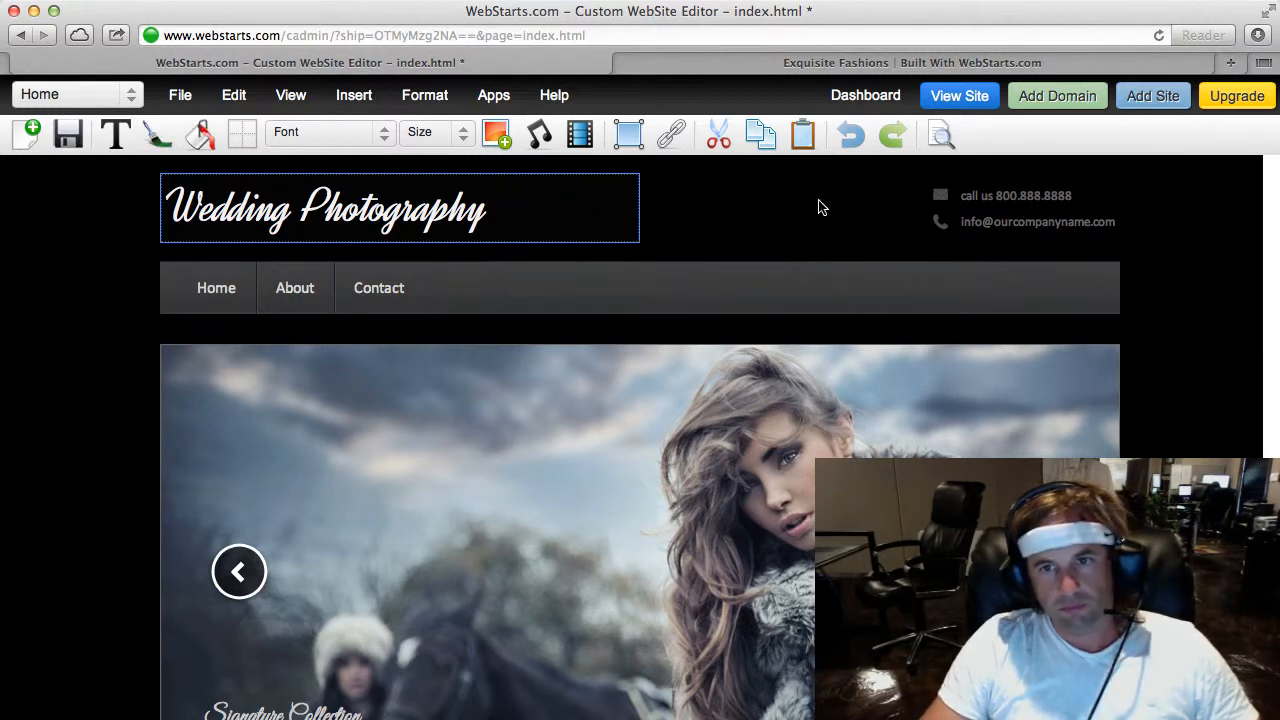
pyautogui.click(1016, 196)
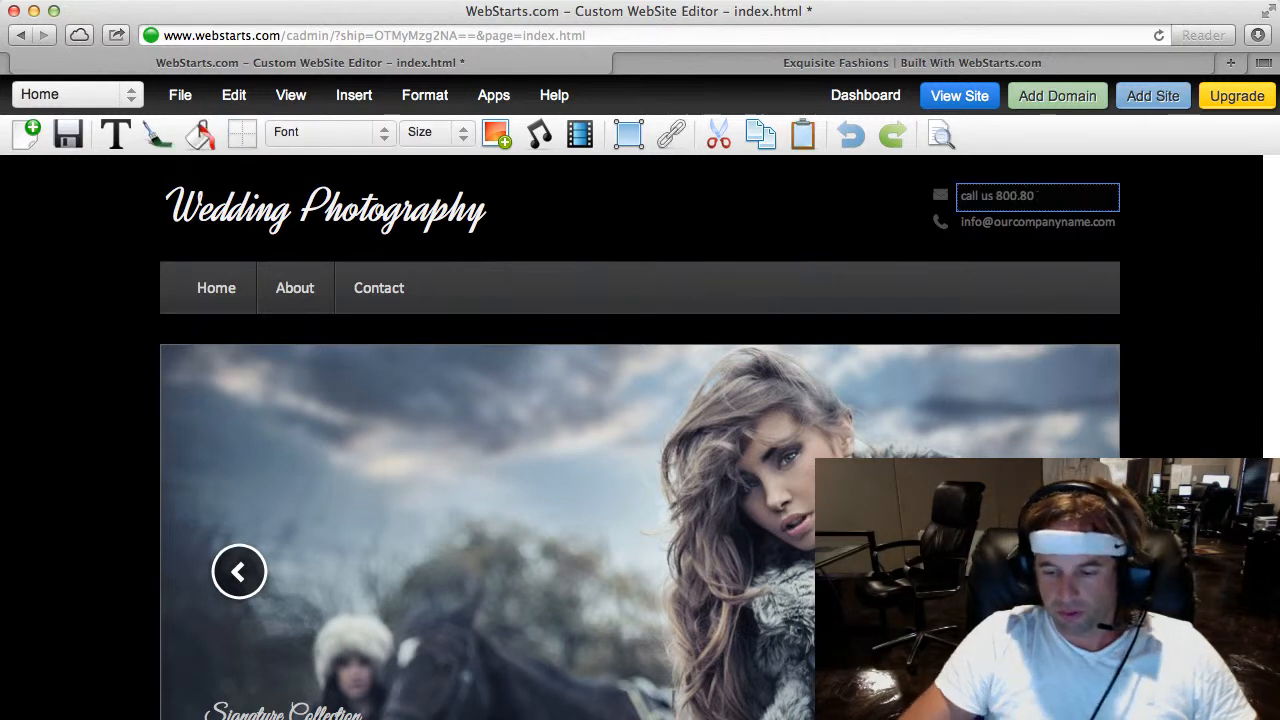
pyautogui.write('0')
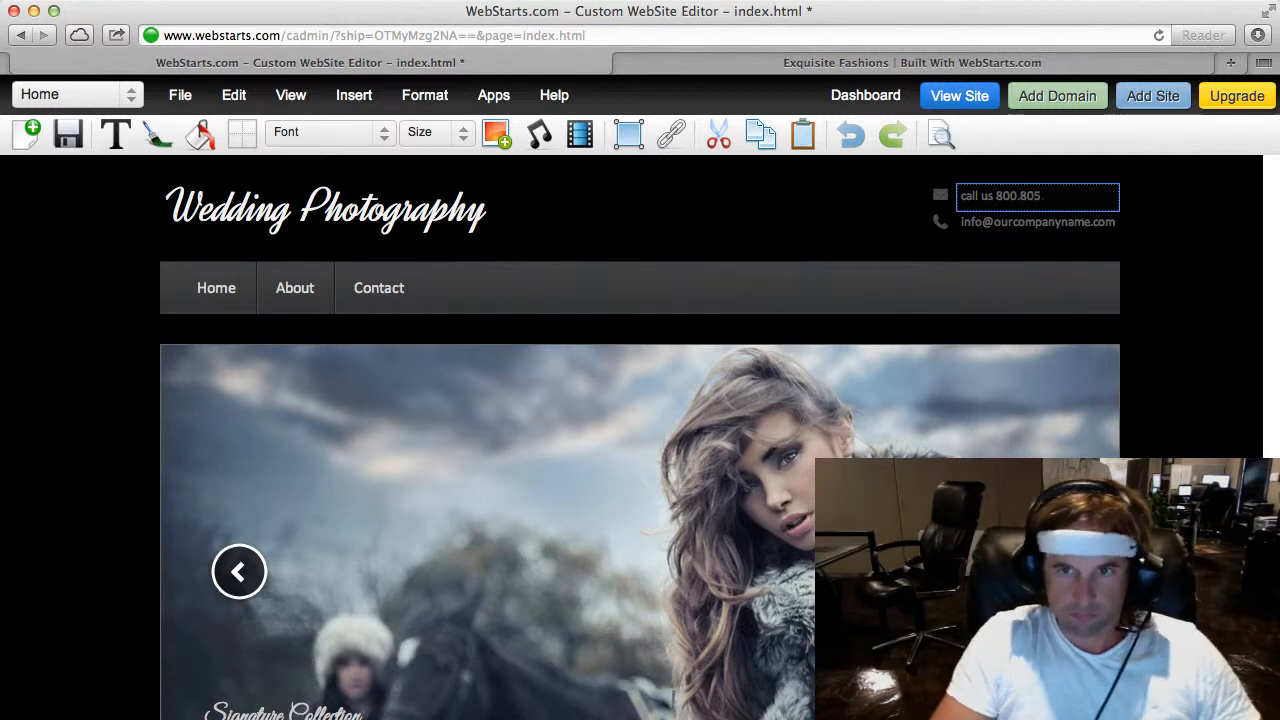
pyautogui.write('0920')
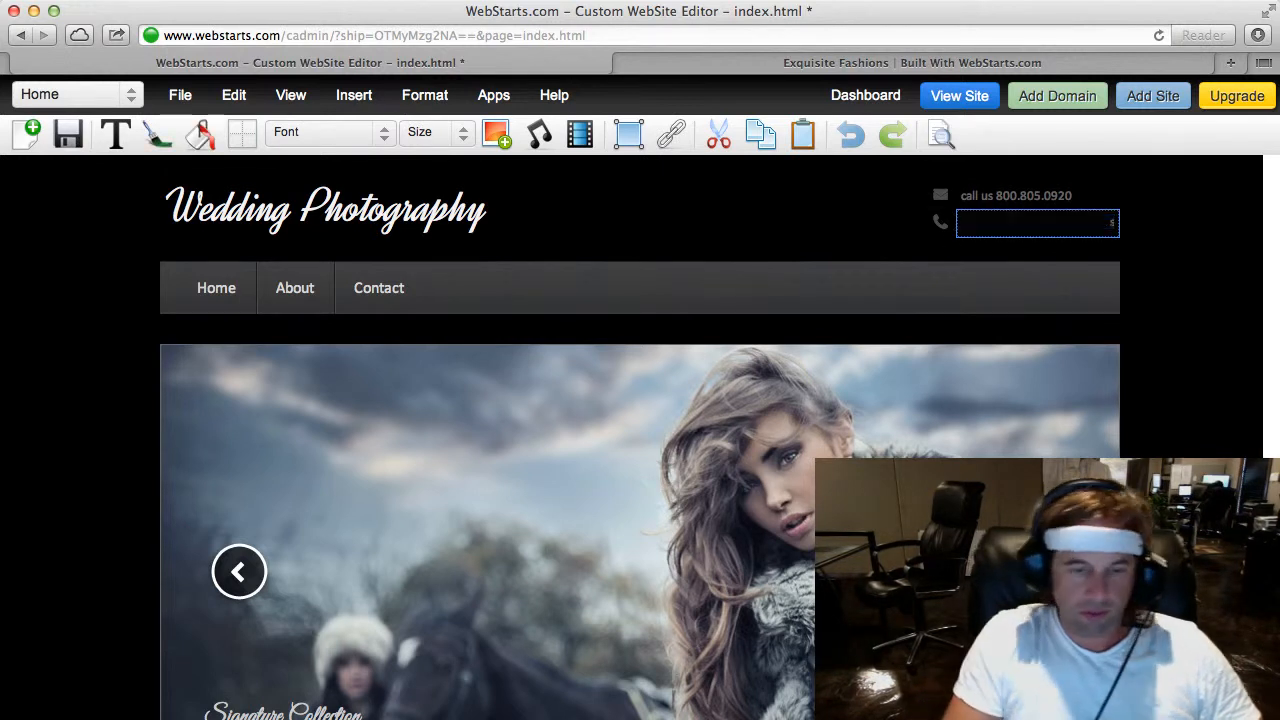
pyautogui.write('support')
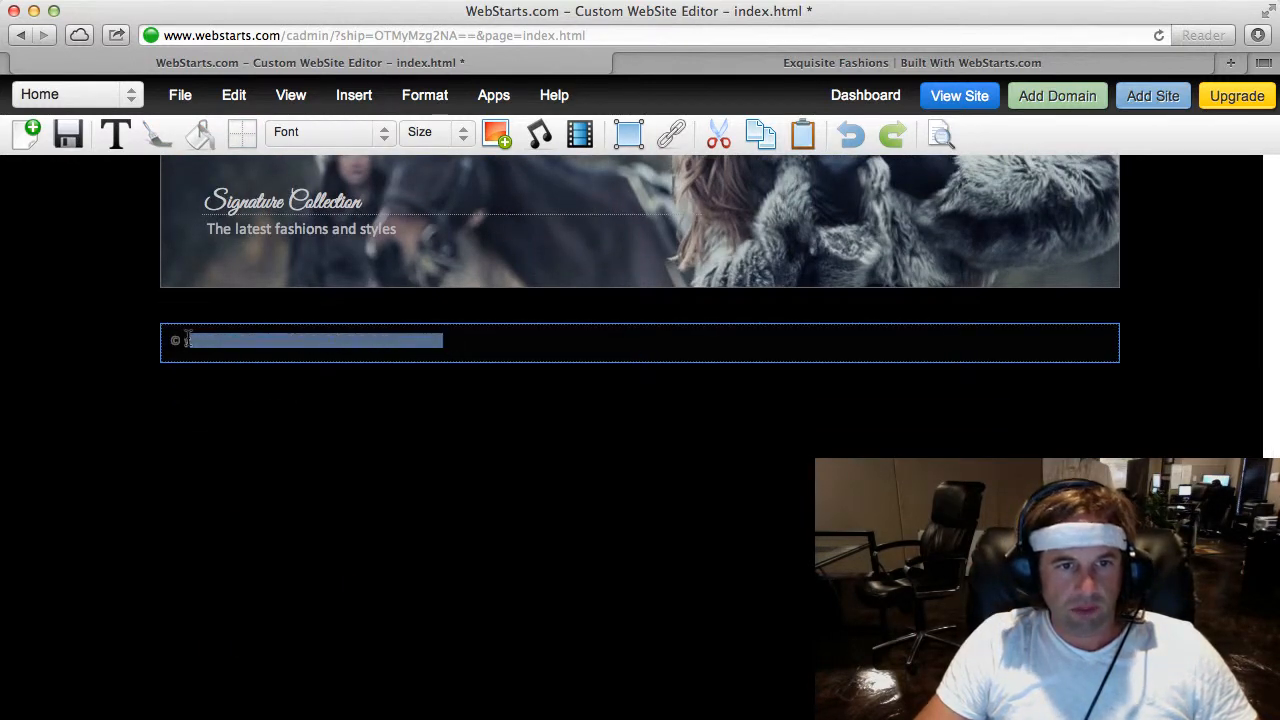
# Step: Make the footer read '© Wedding photography 2013' and view the live site
pyautogui.write('Wedding photography 2013')
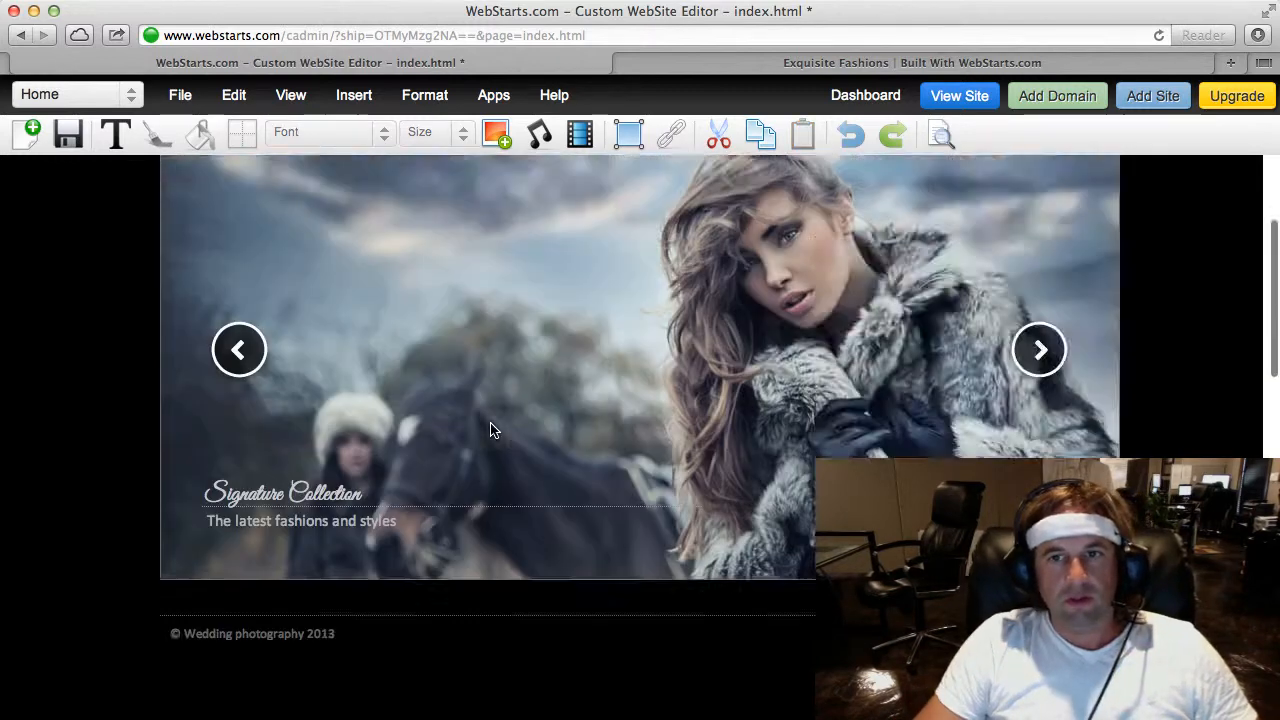
pyautogui.click(68, 132)
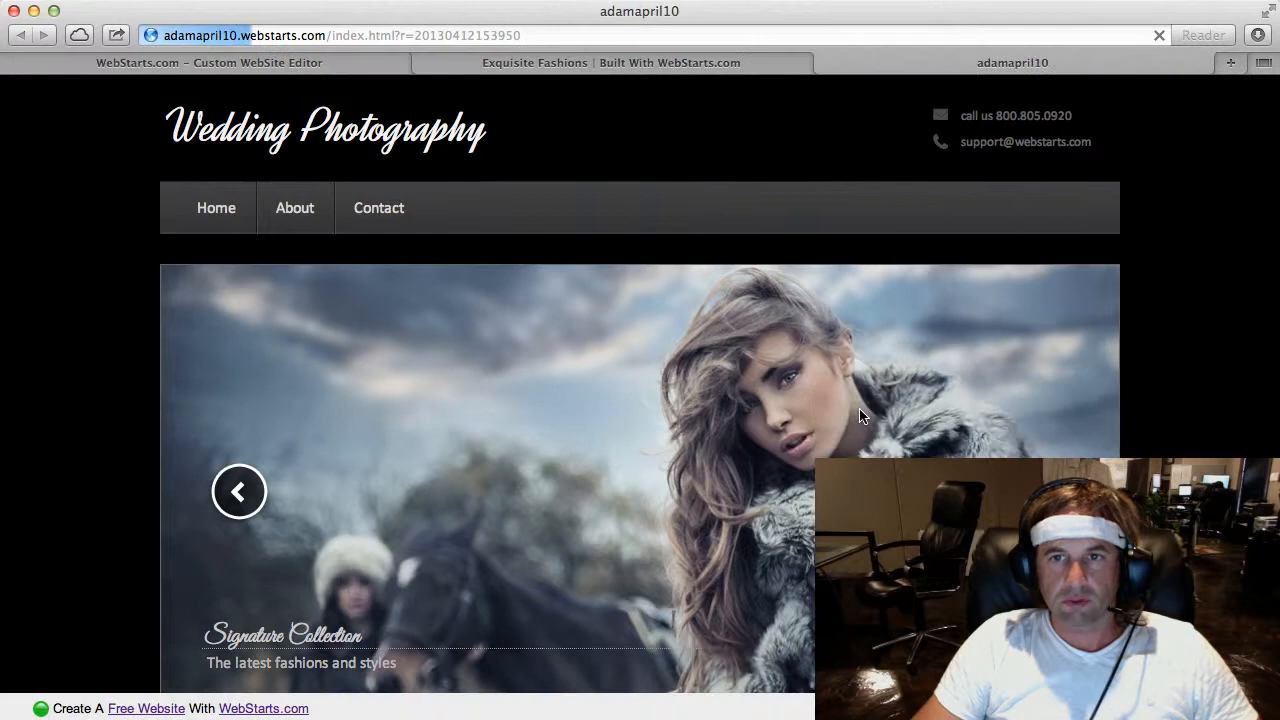
pyautogui.scroll(-3)
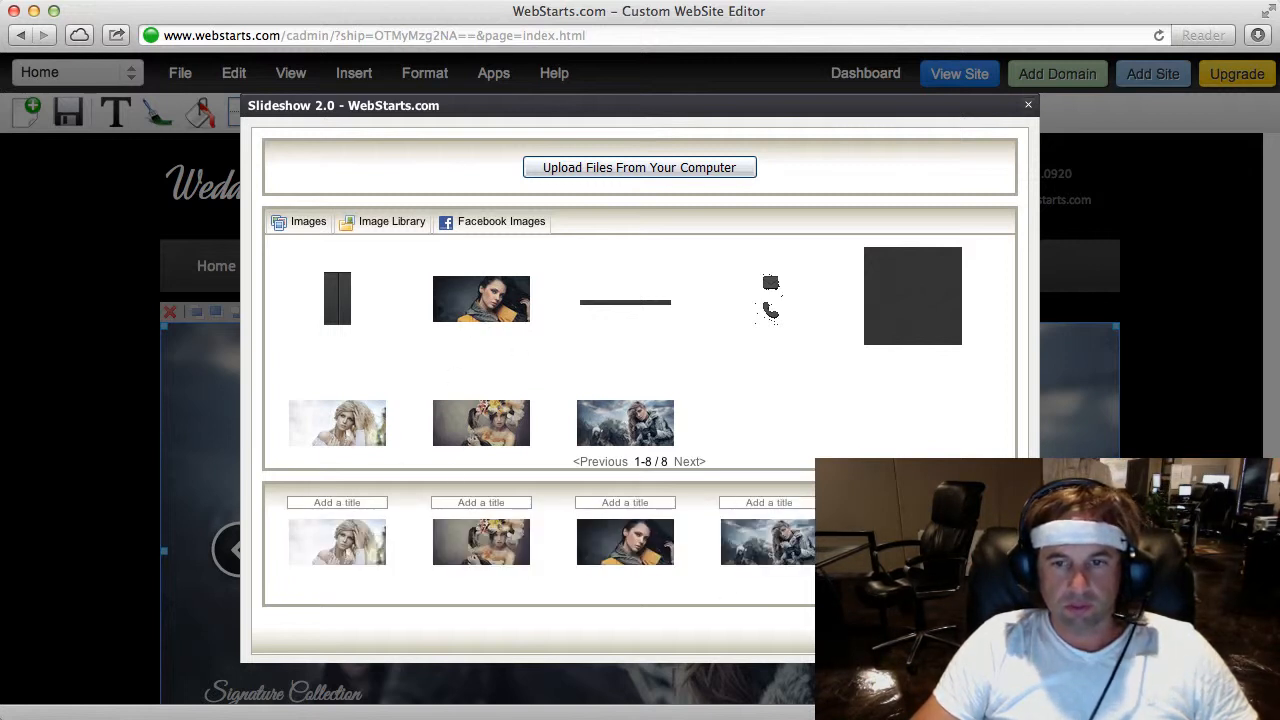
# Step: Close the Slideshow 2.0 window after putting the blonde portrait first
pyautogui.click(1028, 104)
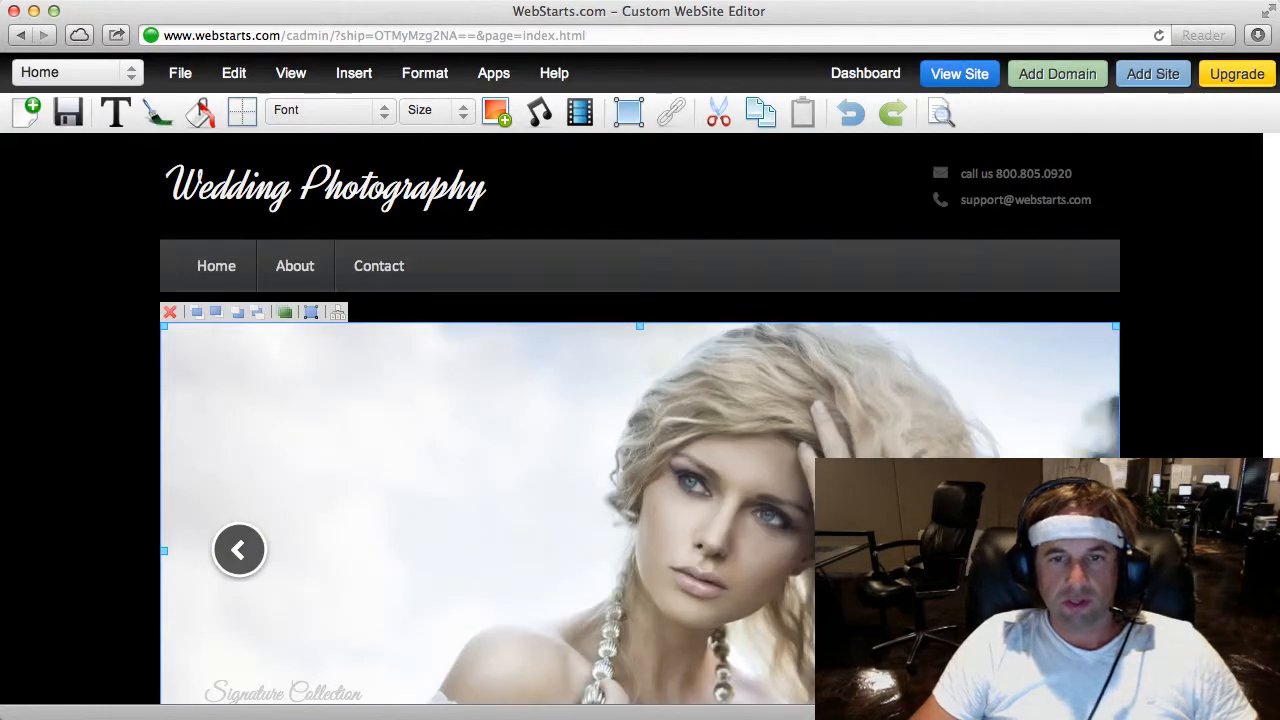
# Step: View the live site and advance the slider through the rearranged portraits
pyautogui.click(68, 112)
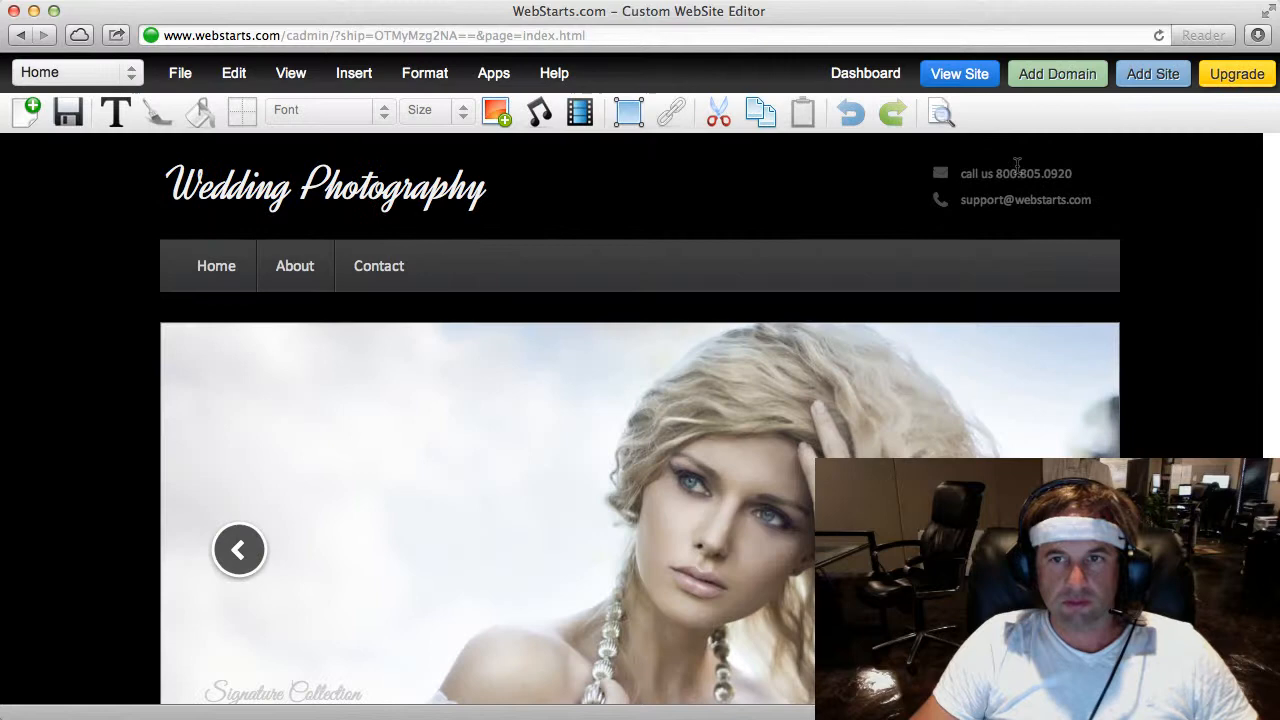
pyautogui.click(956, 74)
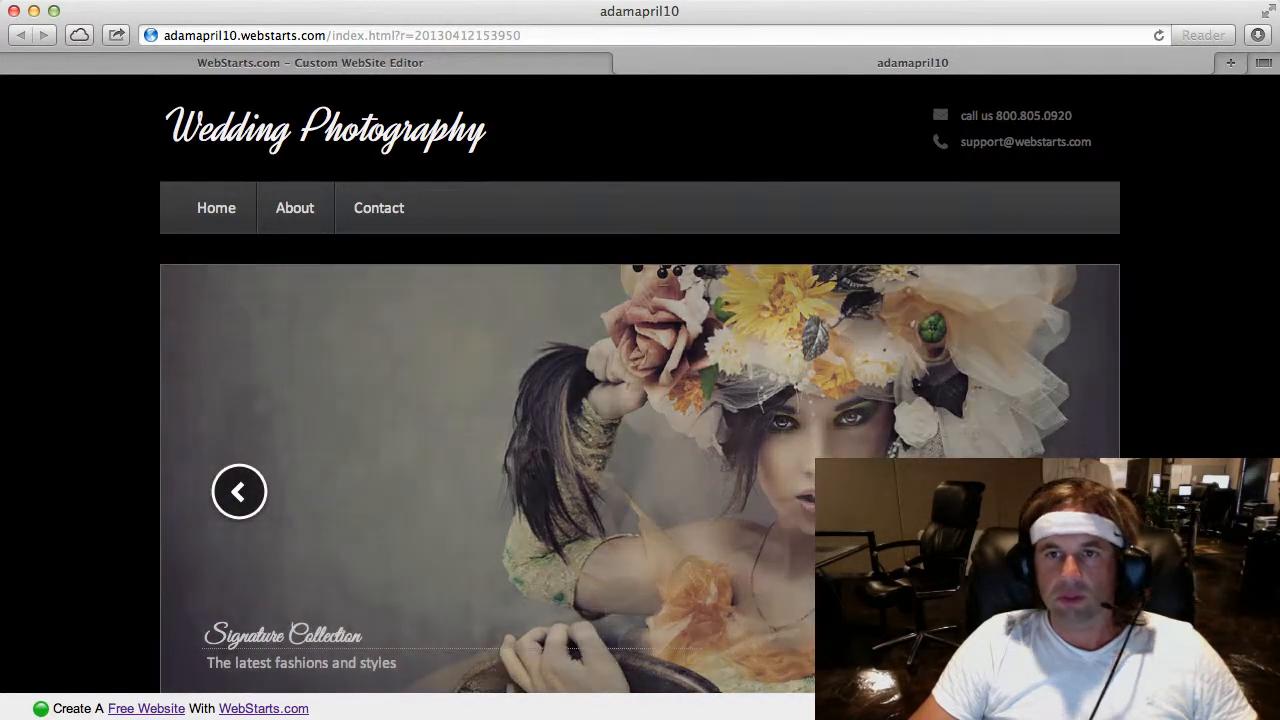
pyautogui.click(240, 492)
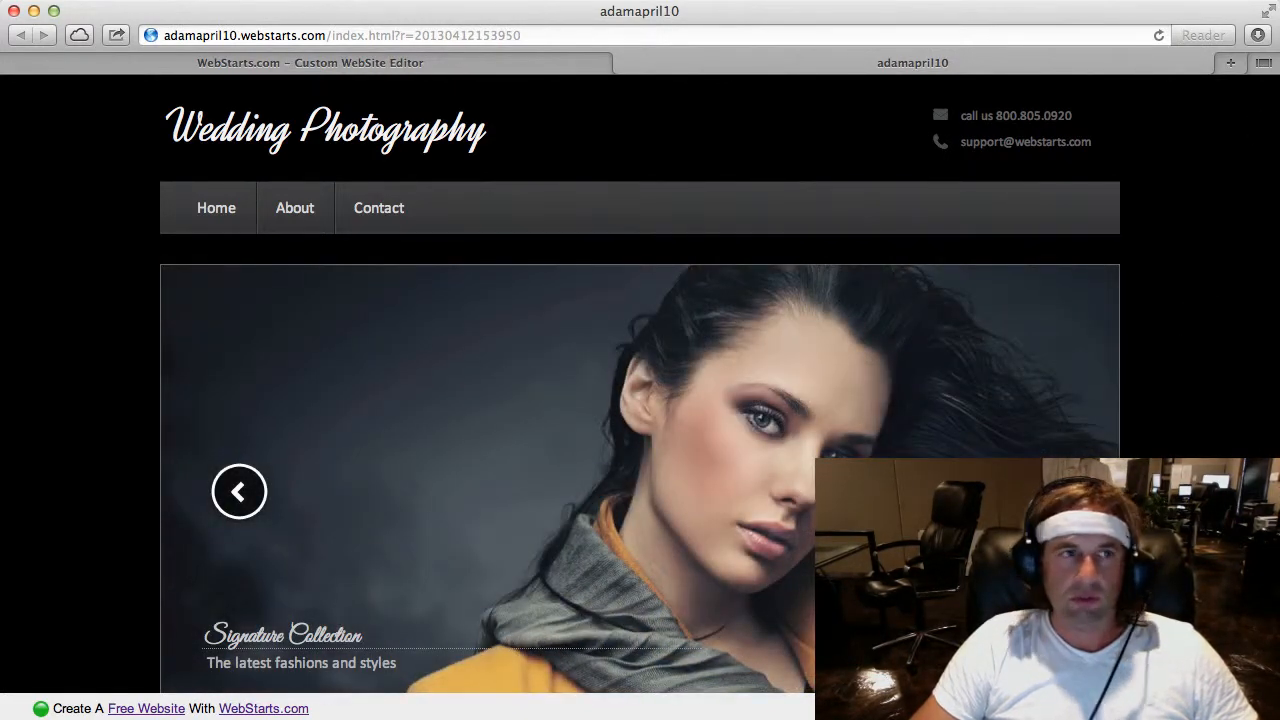